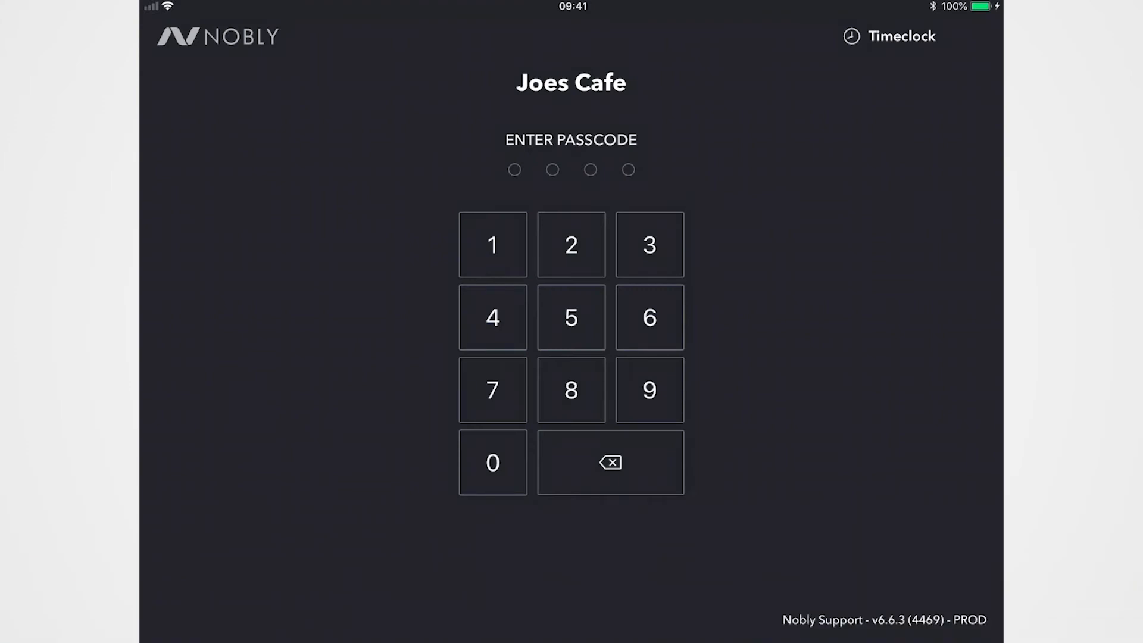
Clock in via Timeclock with the four-digit staff passcode to reach the empty sales screen
click(491, 463)
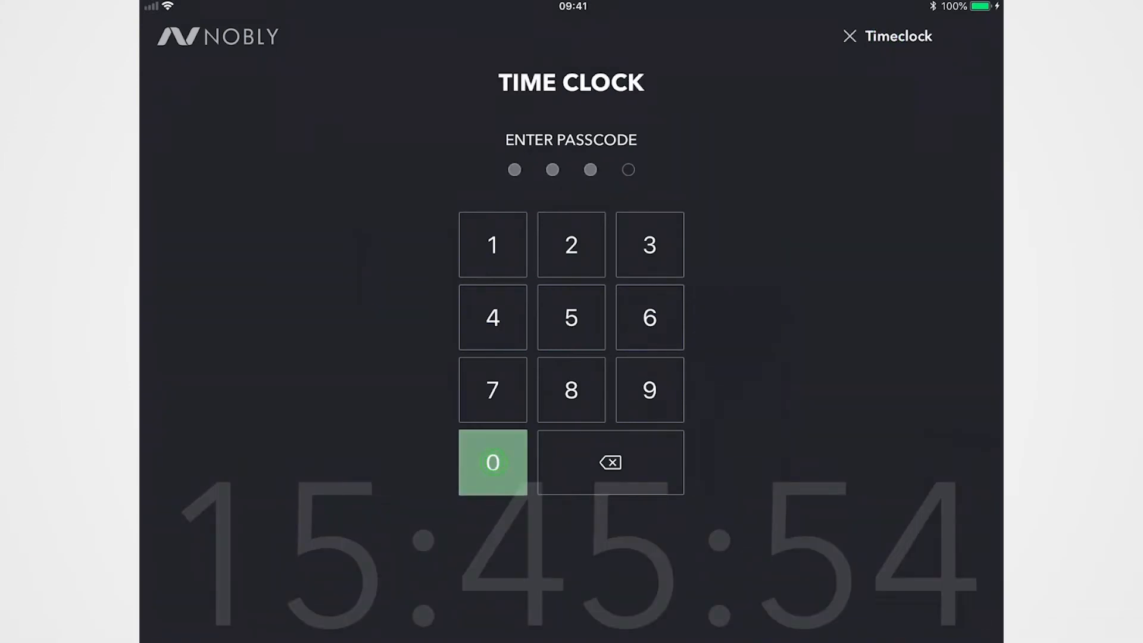
click(493, 462)
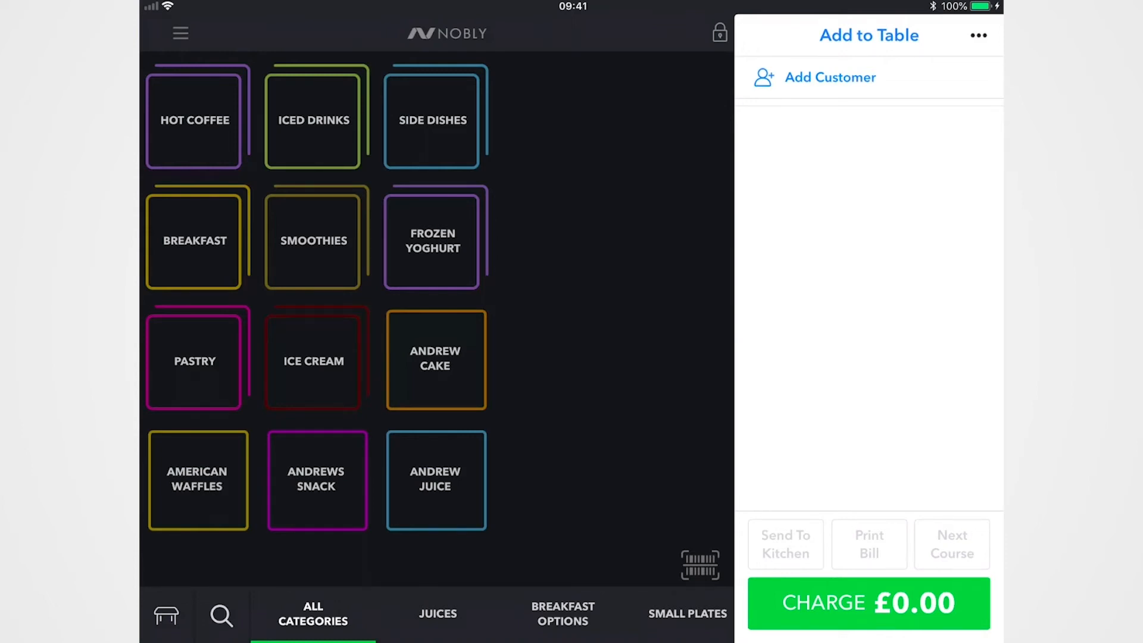
Add a Cappuccino from Hot Coffee at £2.70, changing its options to vanilla shot and skimmed milk
click(194, 119)
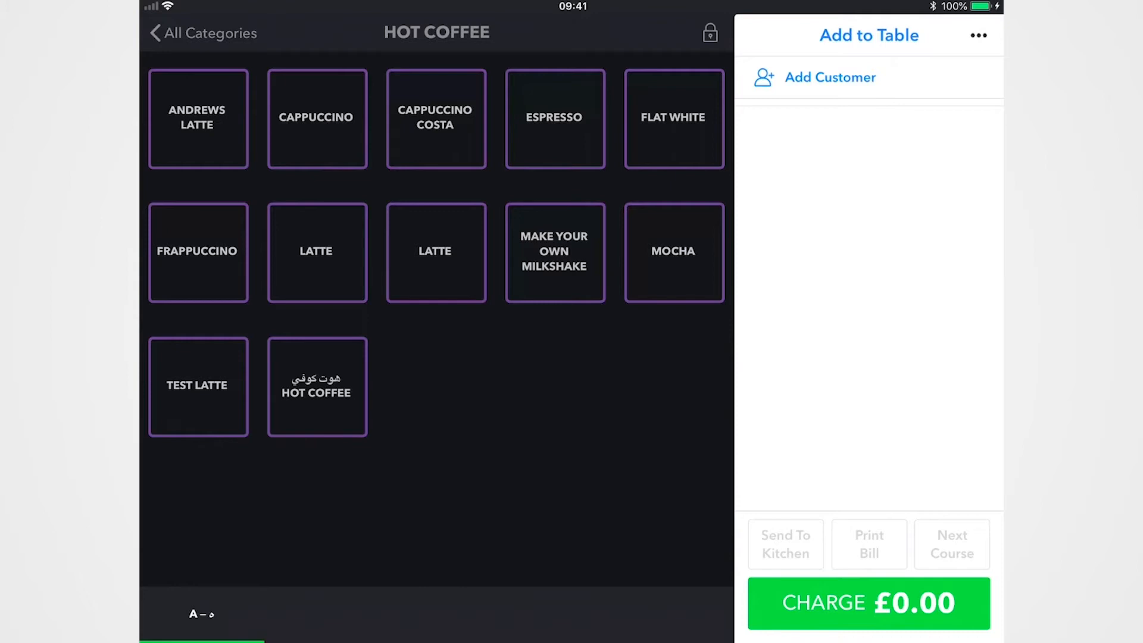
click(316, 134)
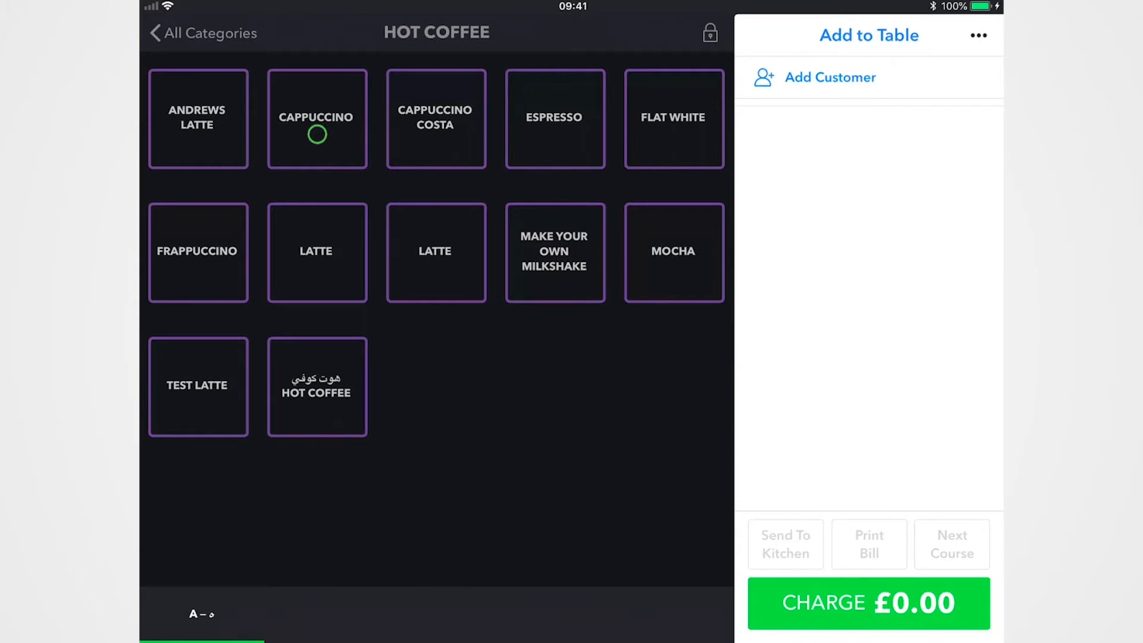
click(317, 119)
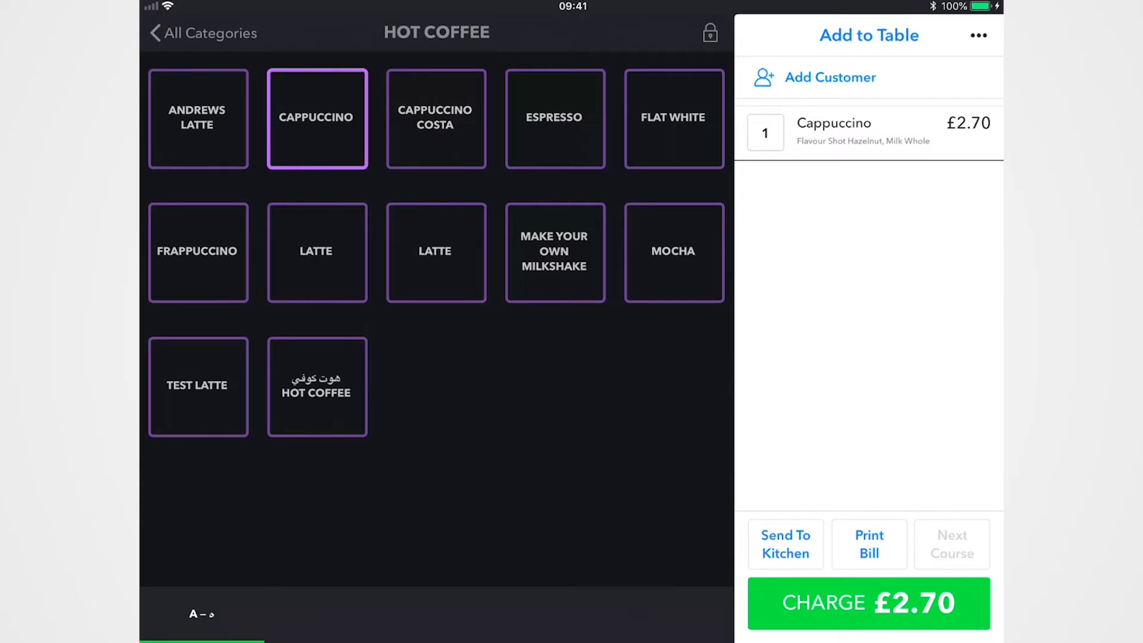
click(317, 118)
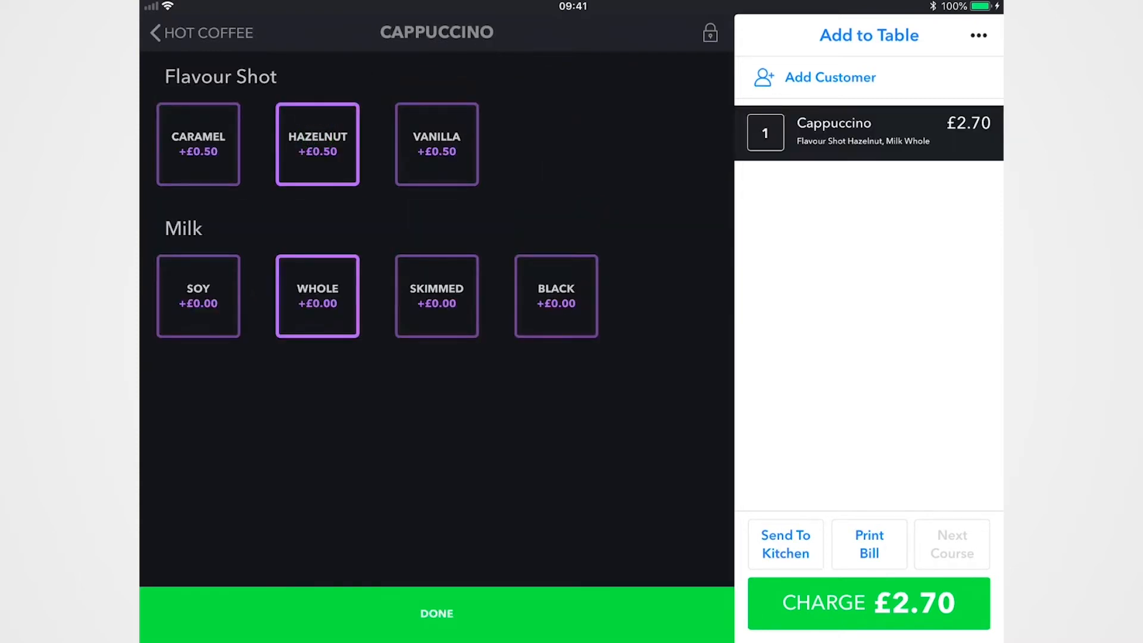
click(435, 296)
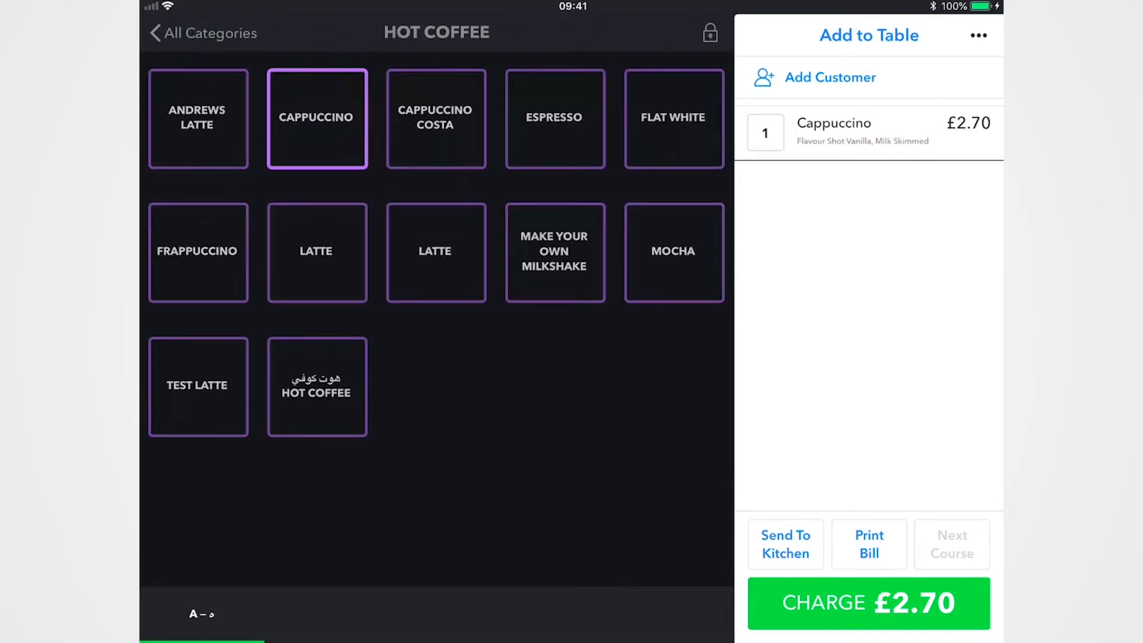
Charge the £2.70 order as £3.00 cash, leaving £0.30 change, and finish the sale
click(868, 603)
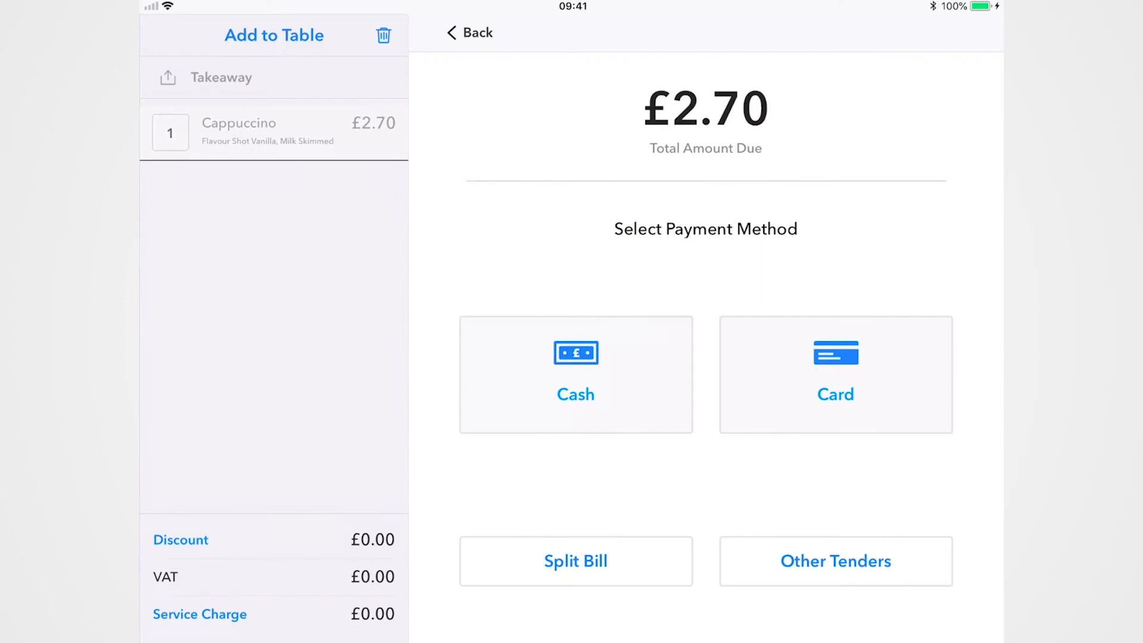
click(575, 373)
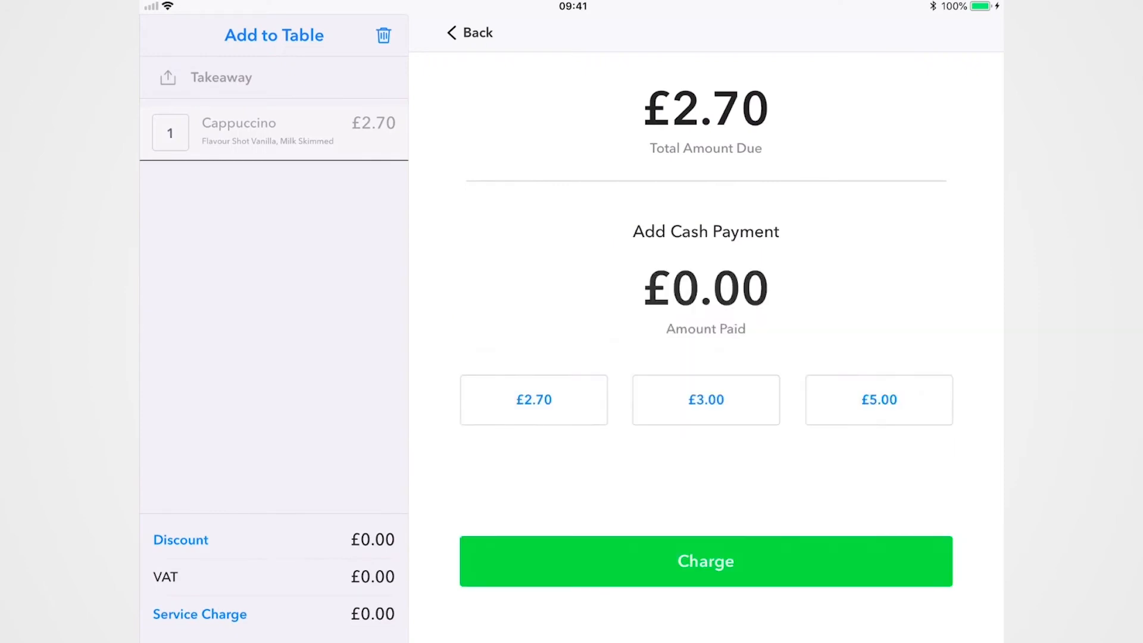
click(704, 399)
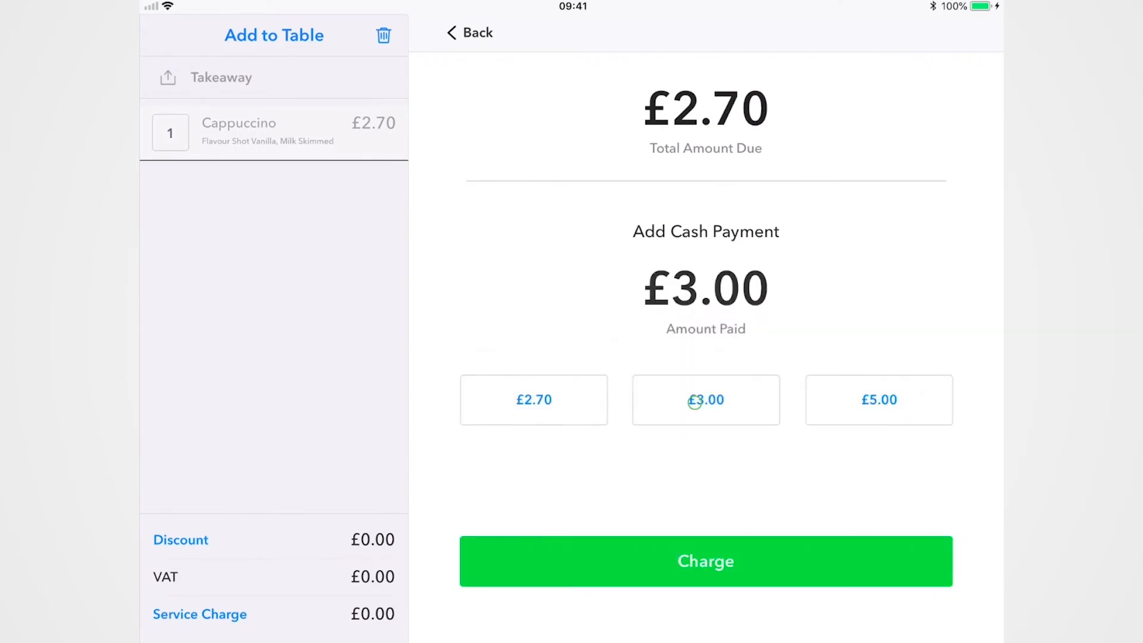
click(705, 560)
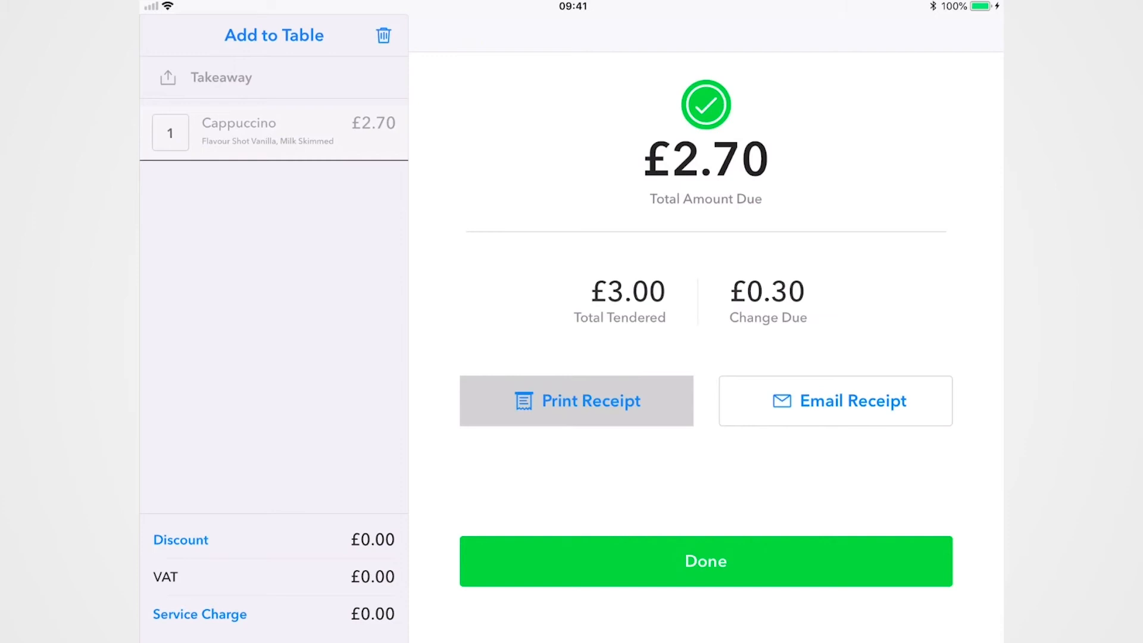
click(704, 560)
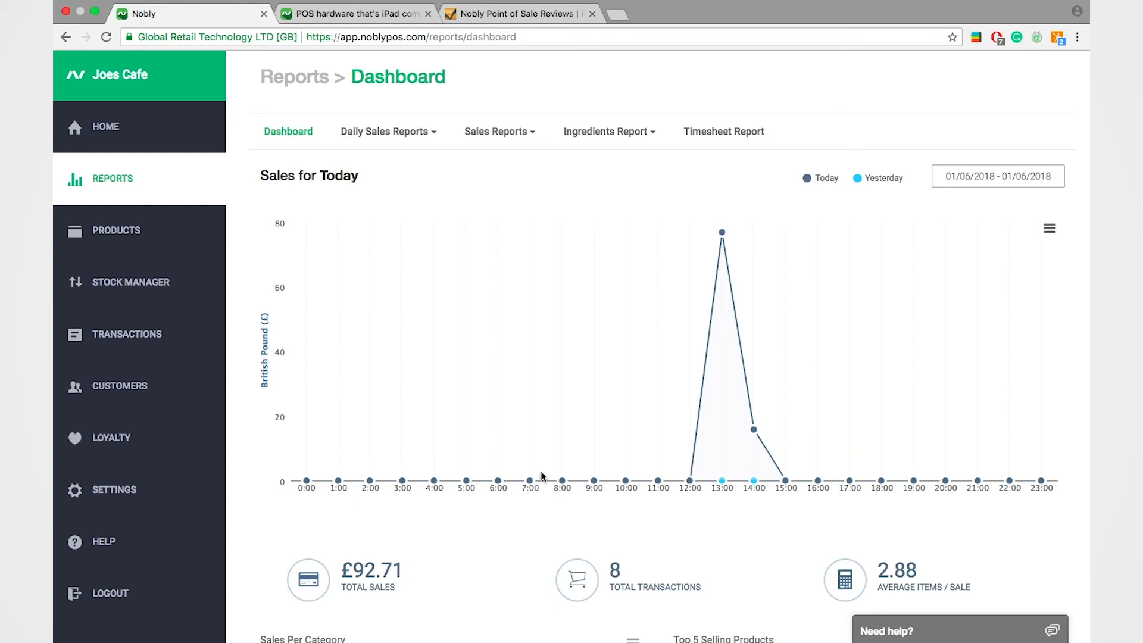
mouse_move(561, 481)
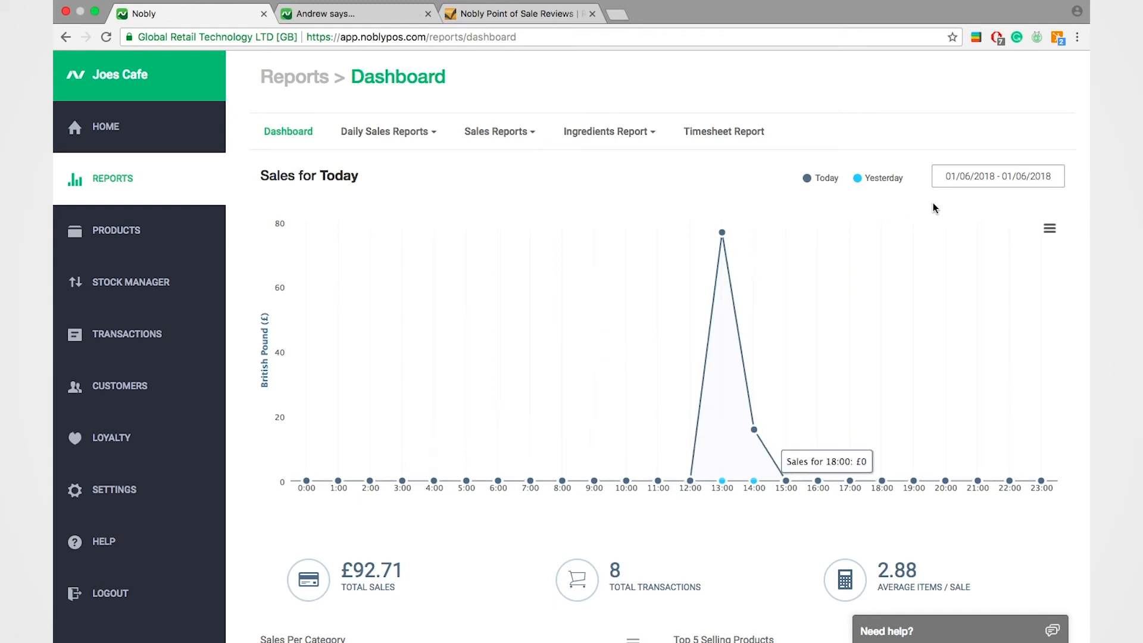
Check the dashboard date range, then show today's Daily Sales Report with £92.34 net sales
click(998, 176)
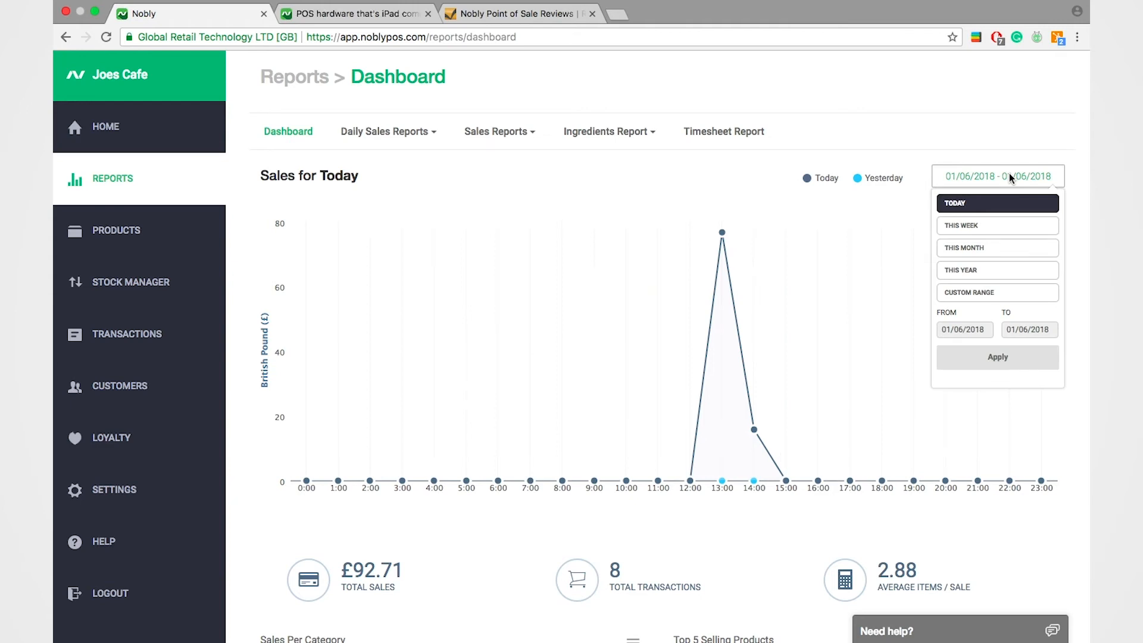
scroll(down, 3)
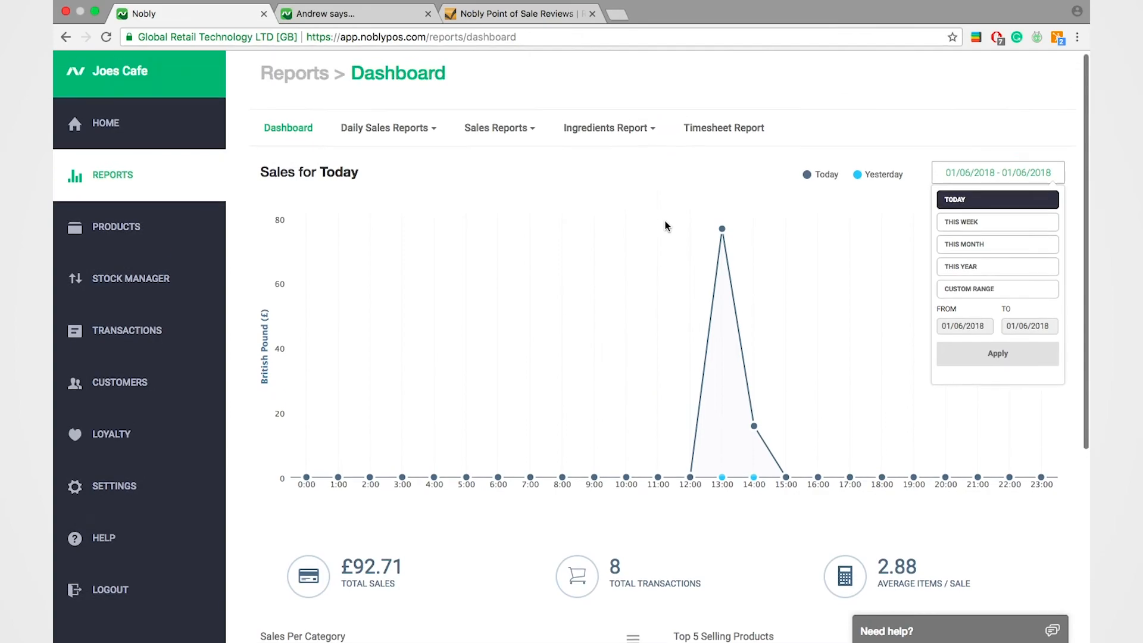
click(499, 79)
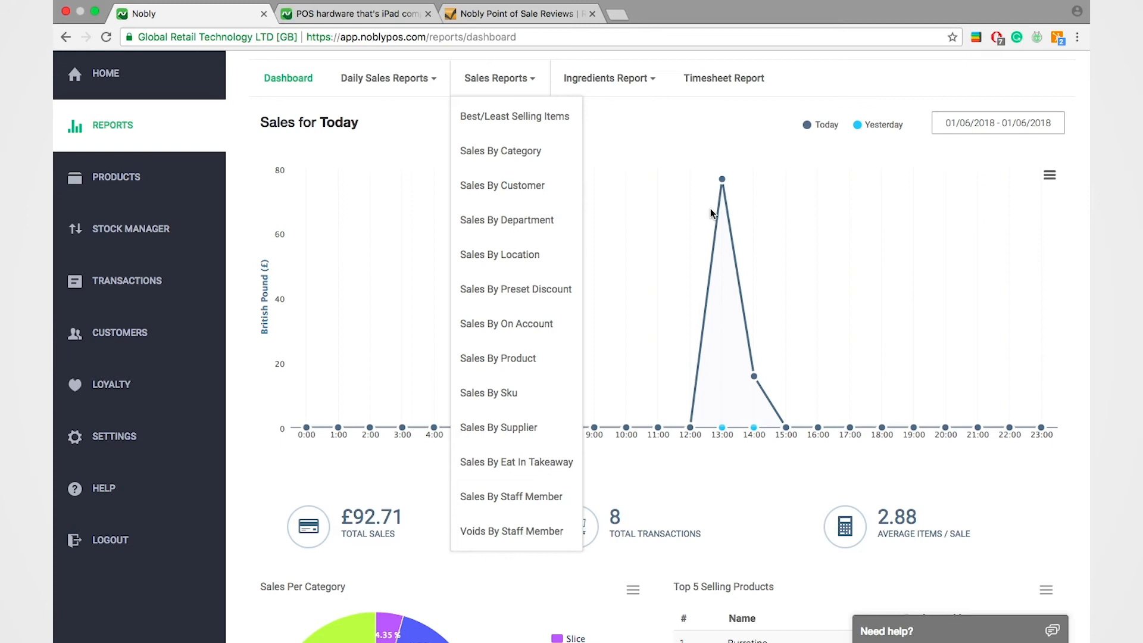
click(384, 78)
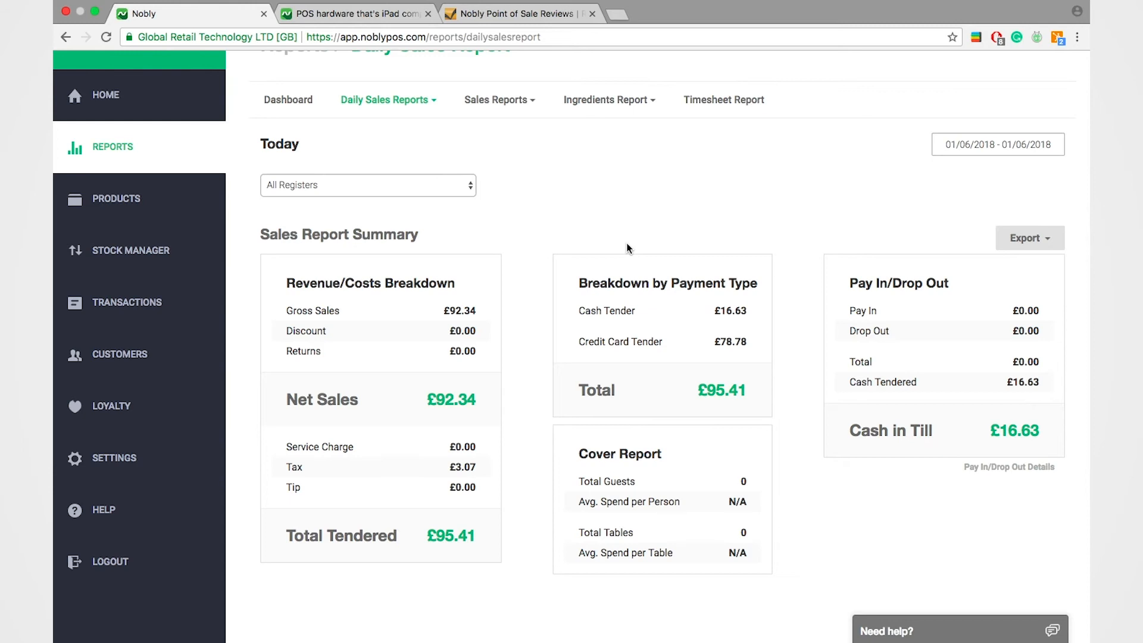
From Products, show the Stock Manager inventory report listing units in stock per item
click(115, 199)
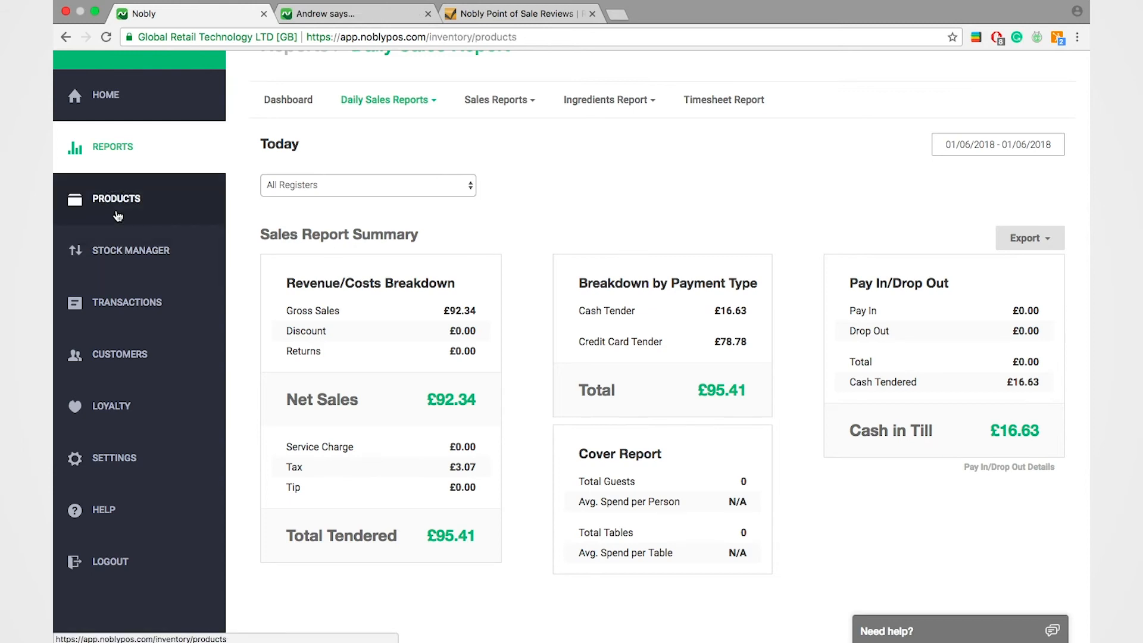
click(115, 199)
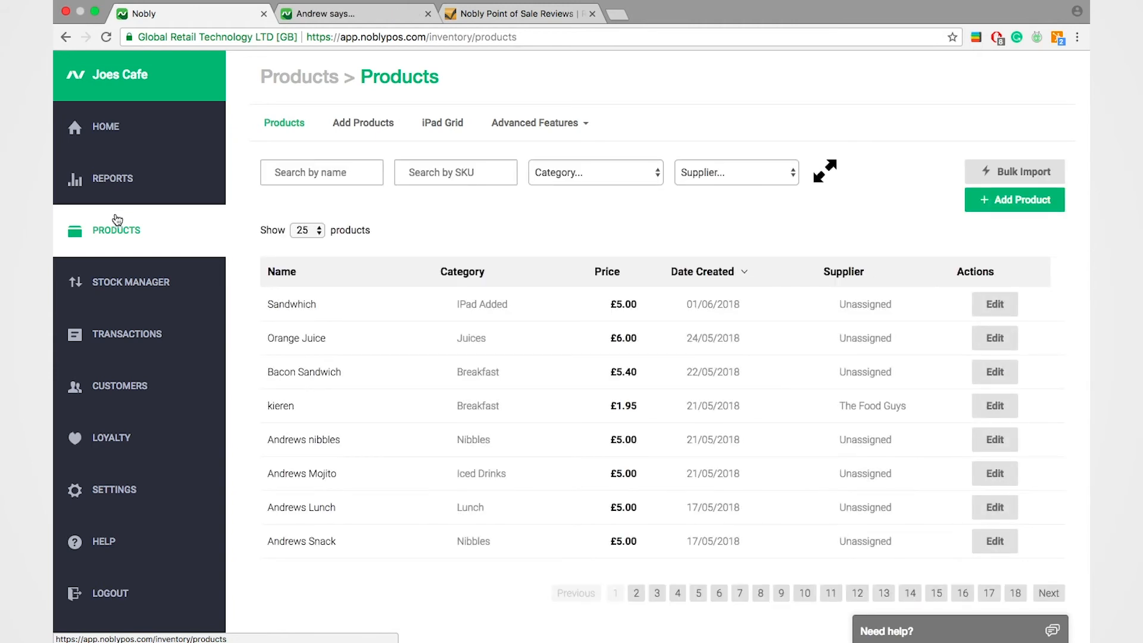
click(131, 282)
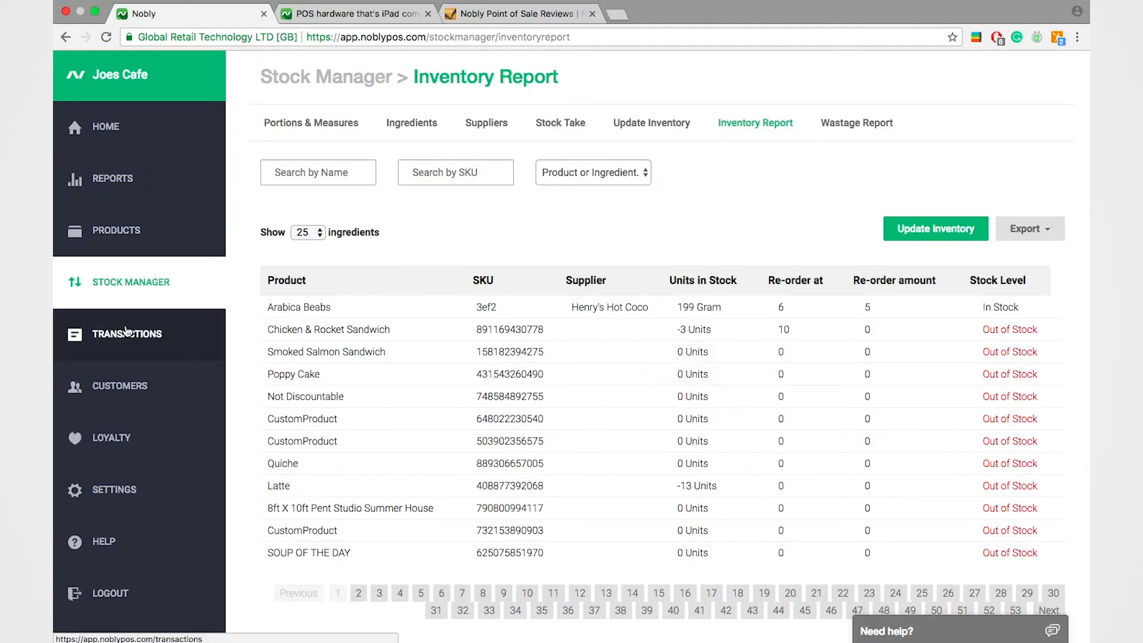
Review today's transactions and the customer list, then show the Loyalty campaigns overview
click(128, 333)
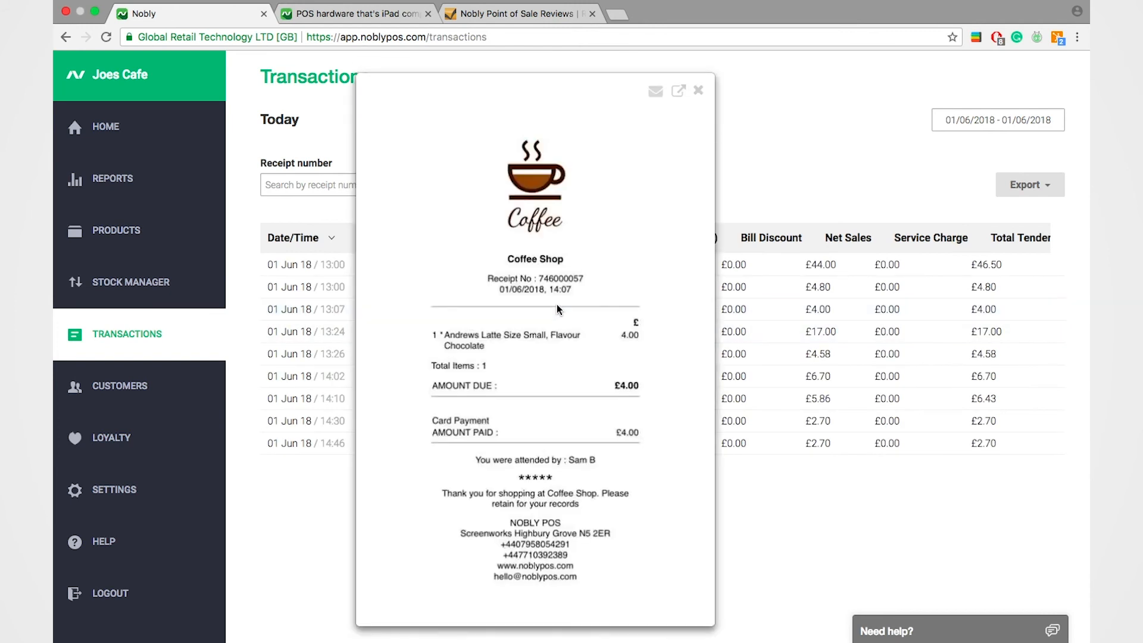
click(697, 90)
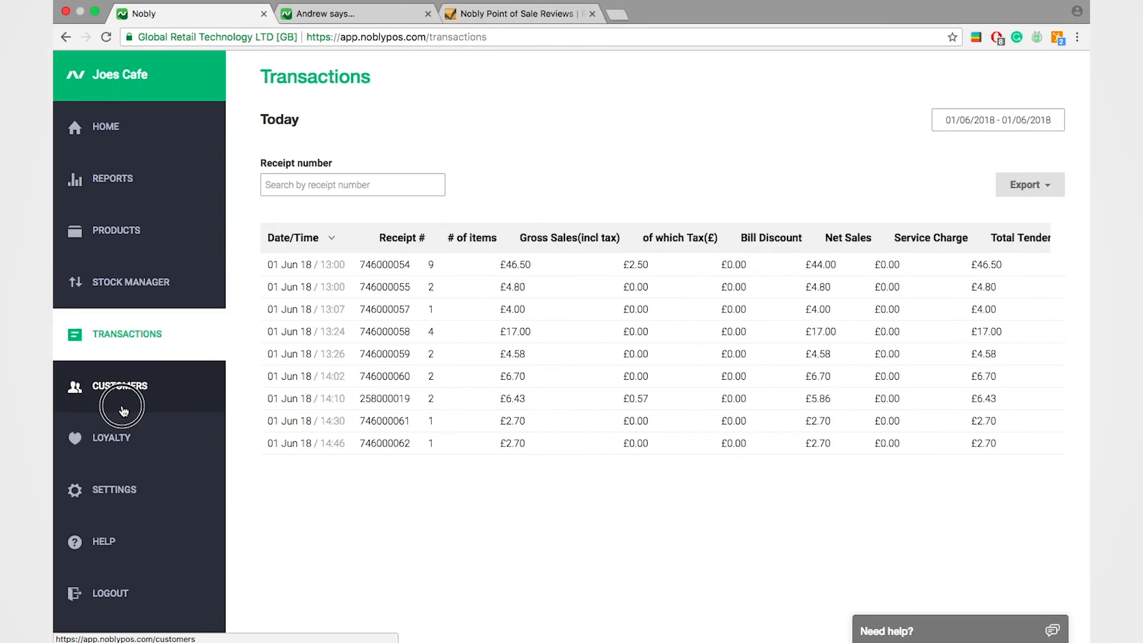
click(119, 385)
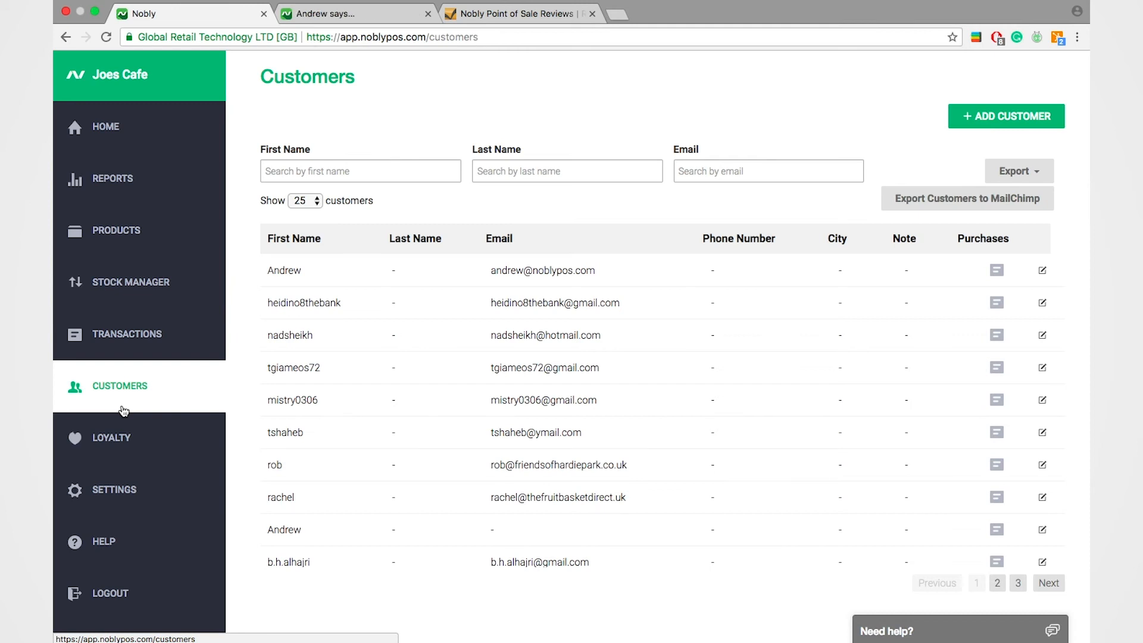
click(110, 437)
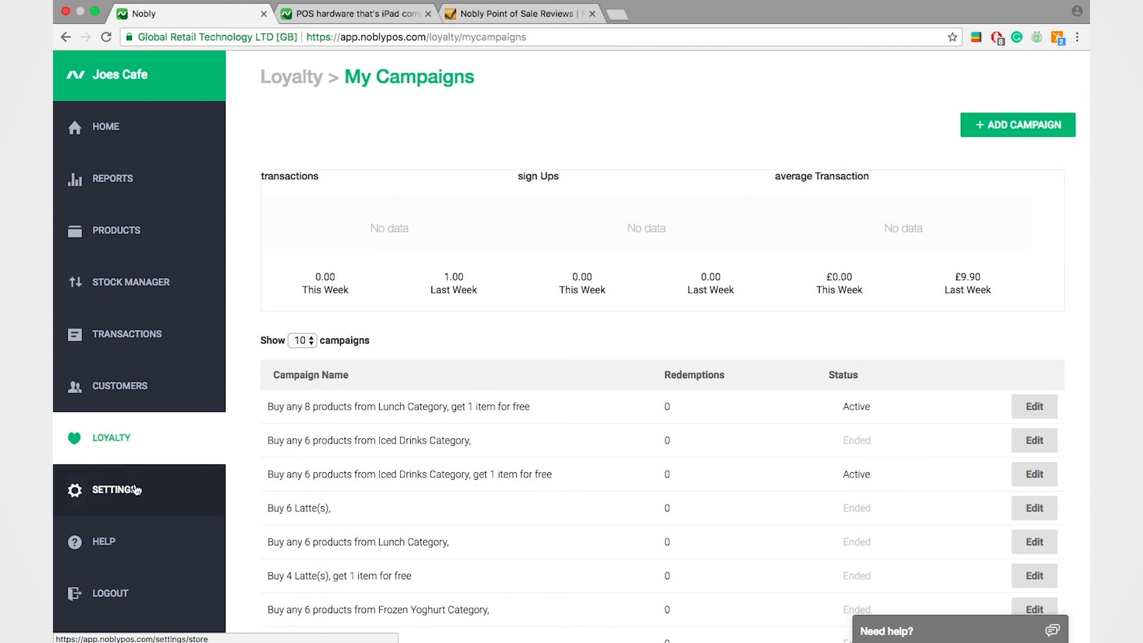
View store and receipt setup settings, then the Nobly POS hardware bundles page from £315
click(115, 489)
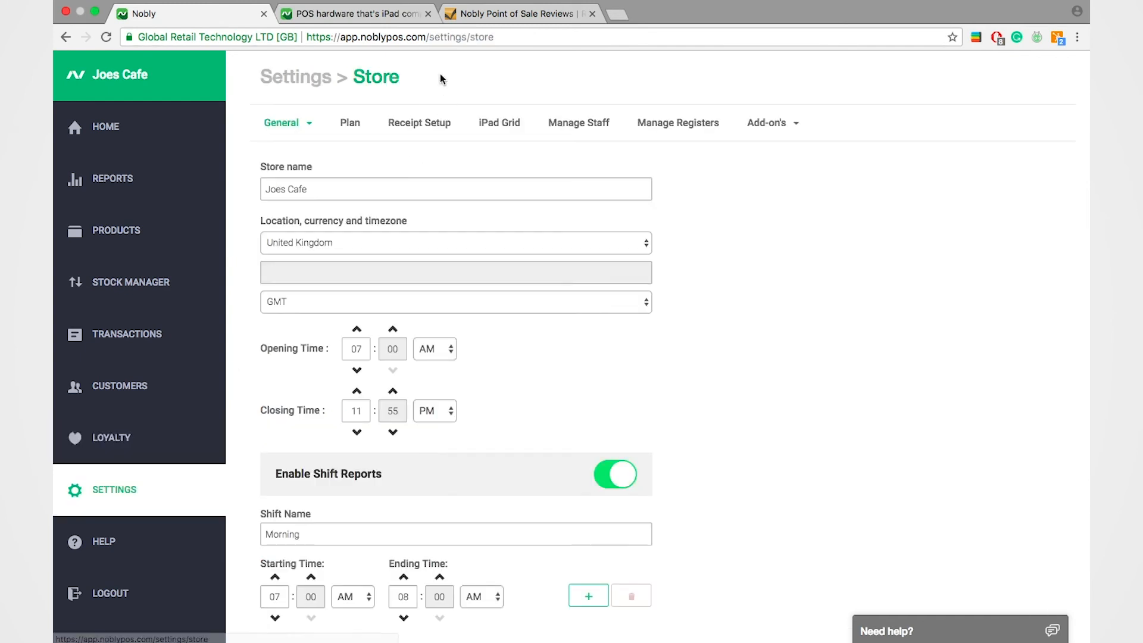
click(419, 122)
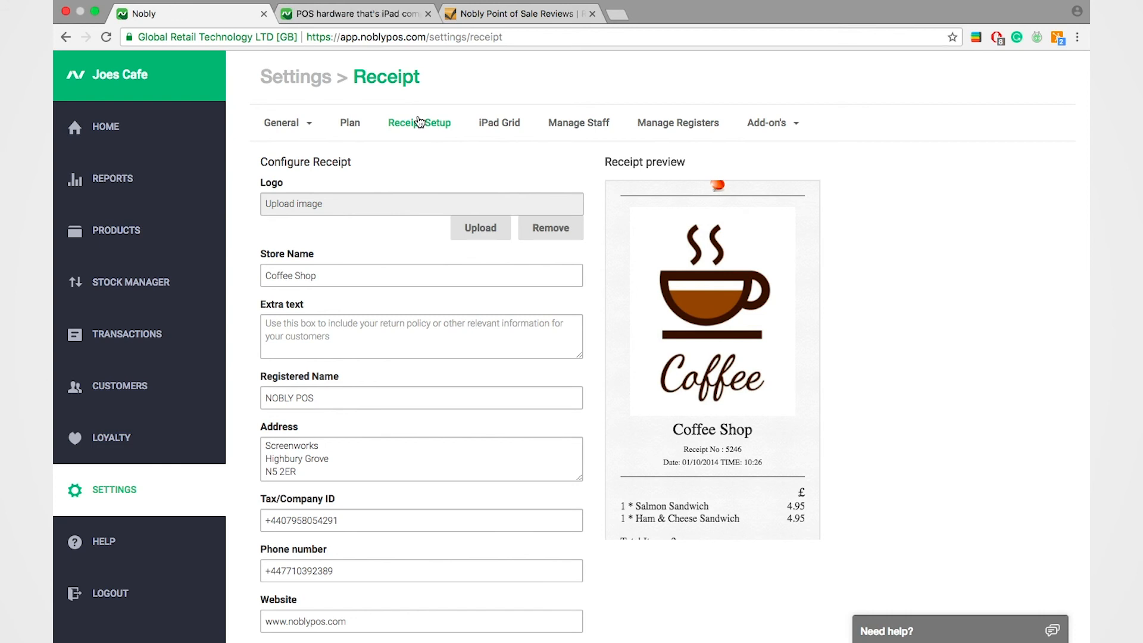
click(356, 13)
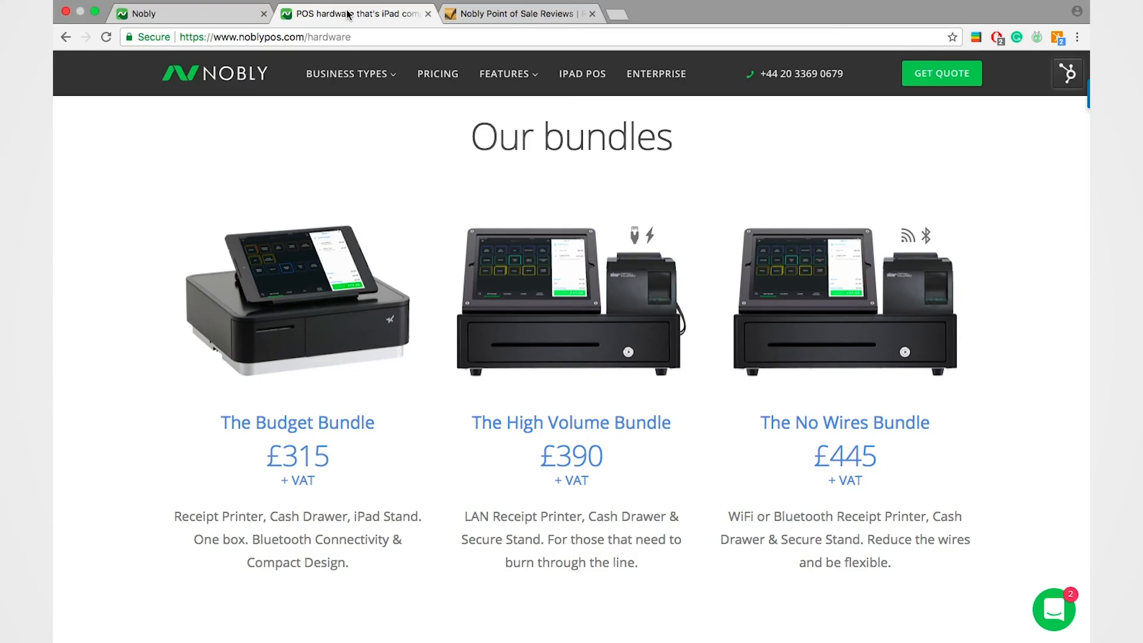